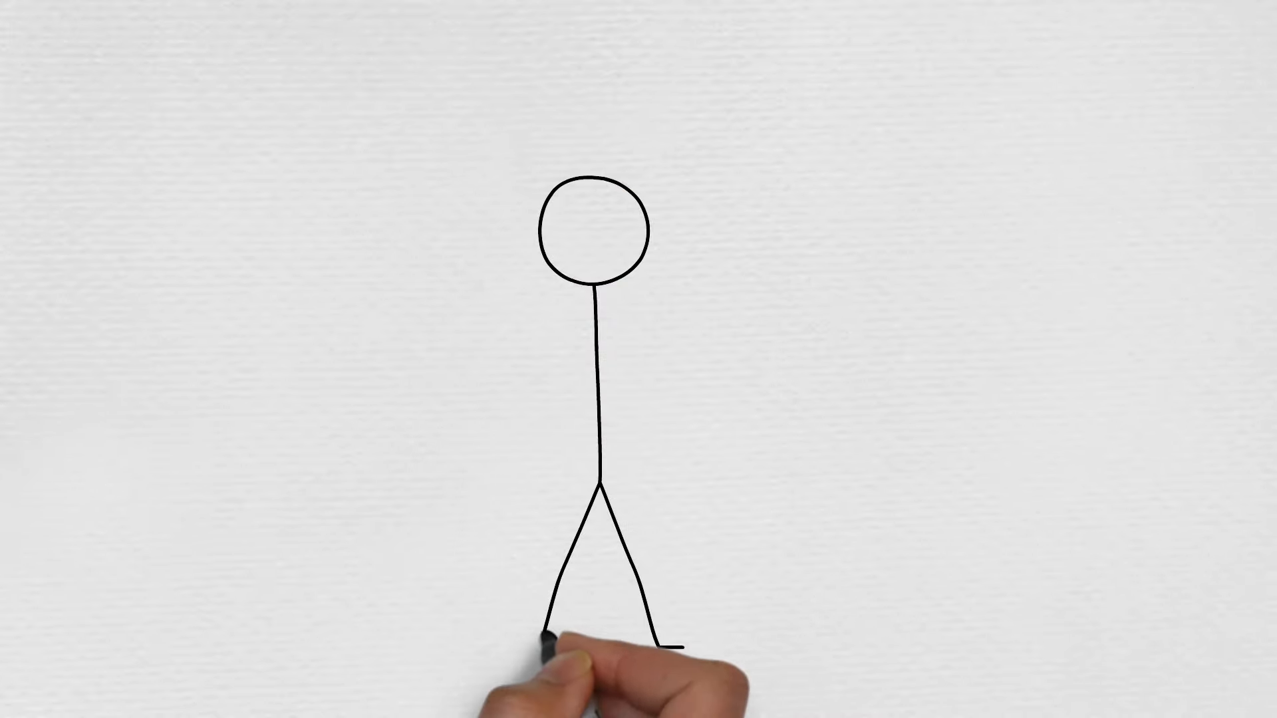
left_click_drag(594, 342, 765, 341)
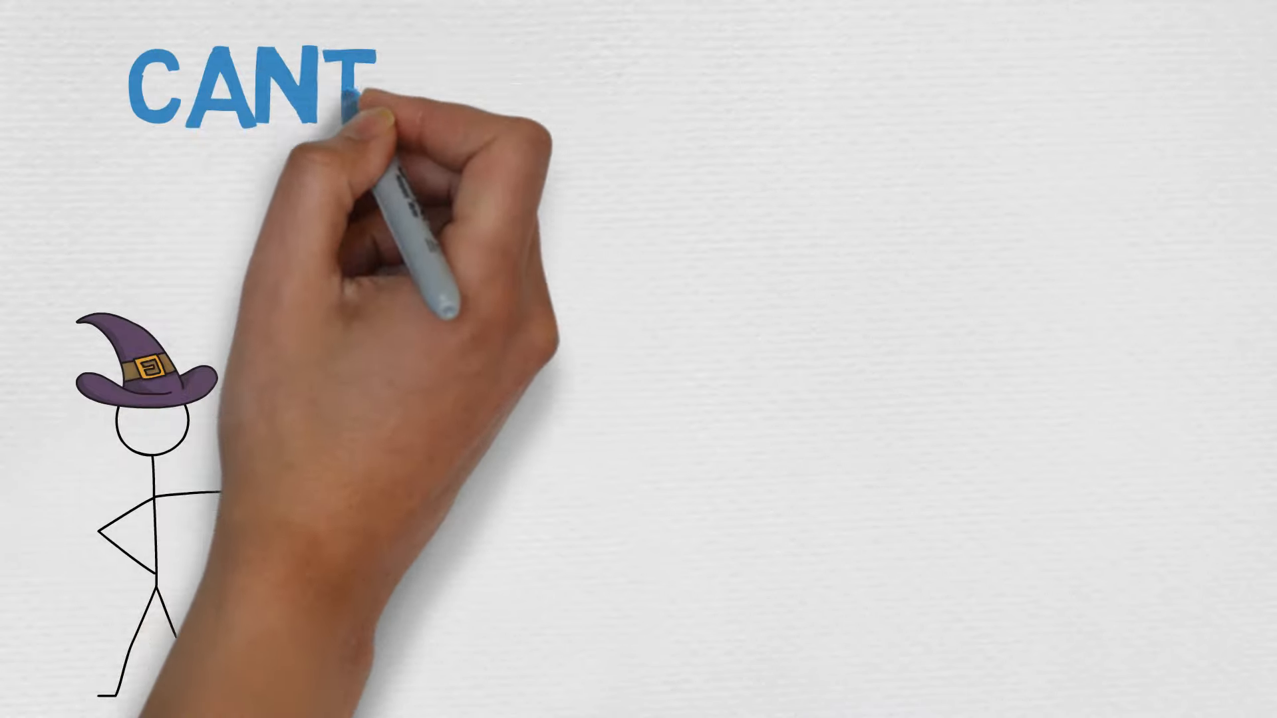
type("RIPS")
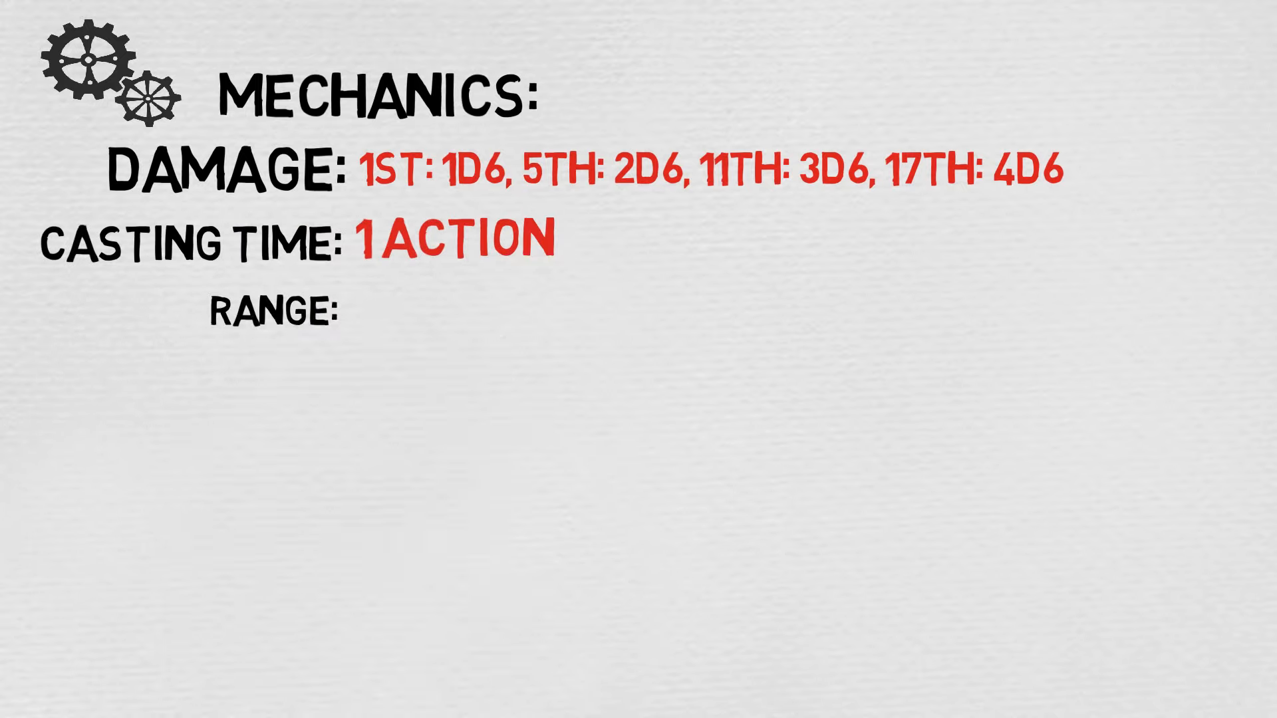
type("5FT")
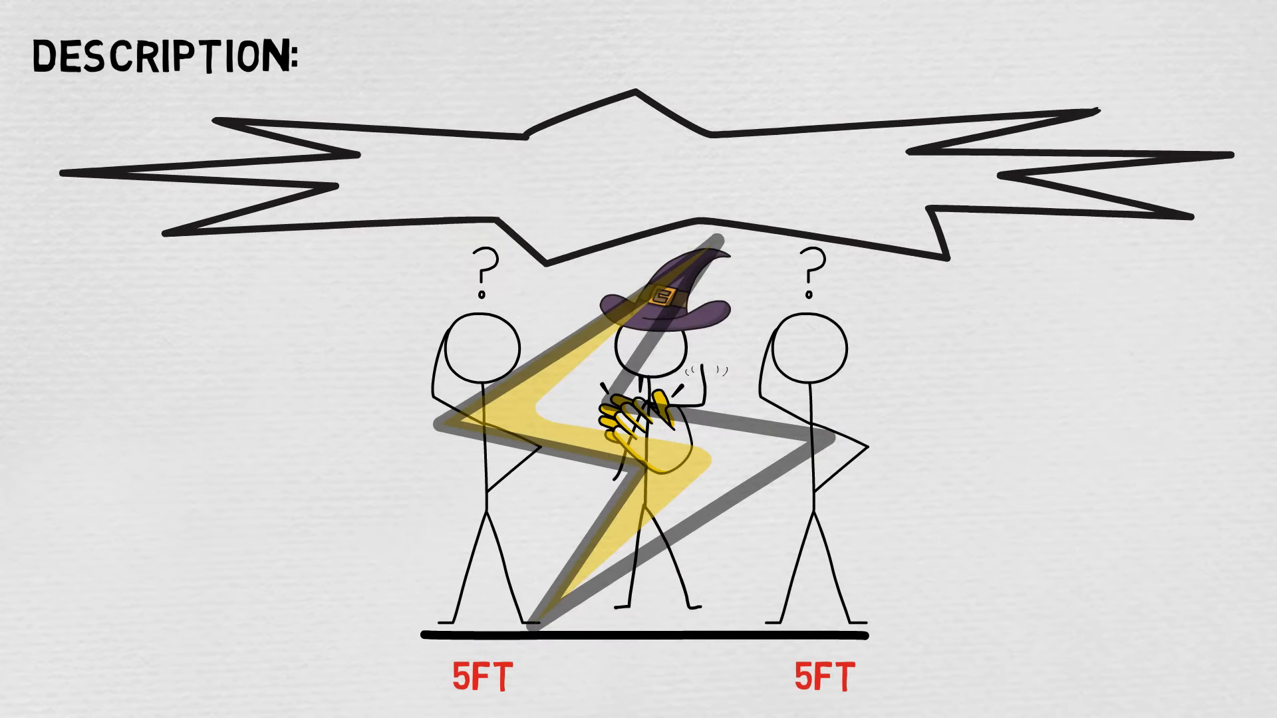
type("100FT")
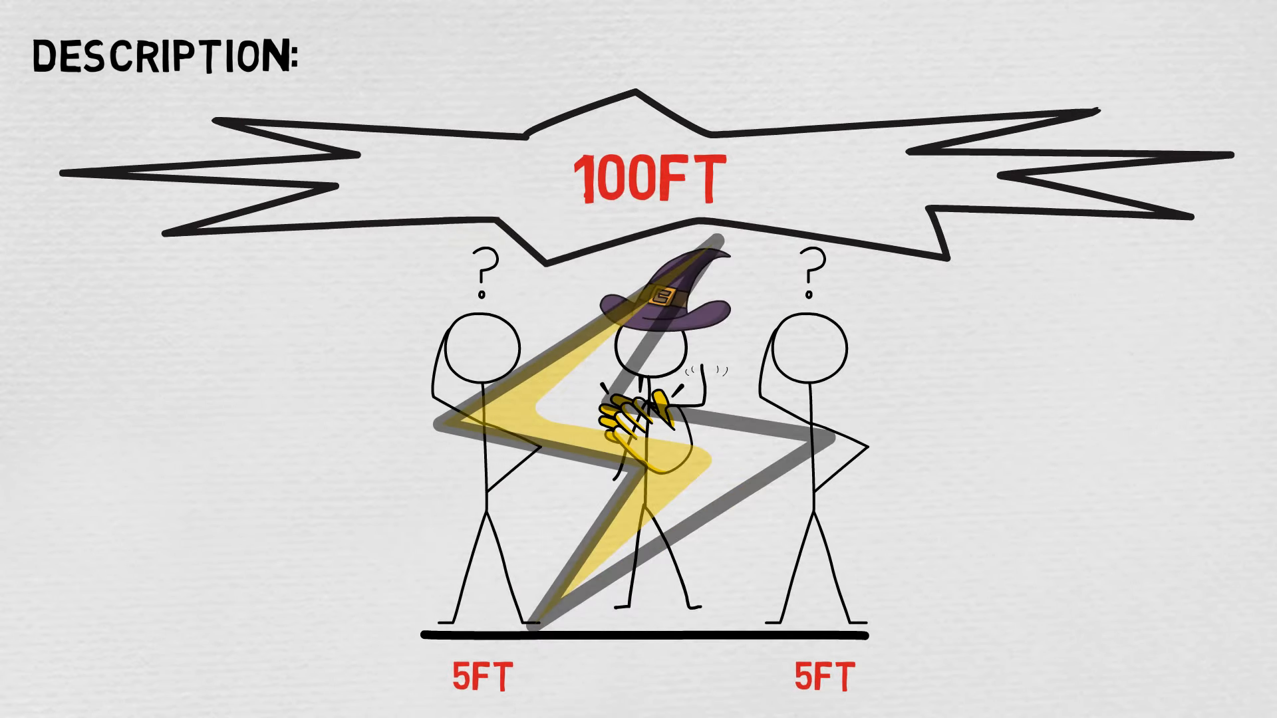